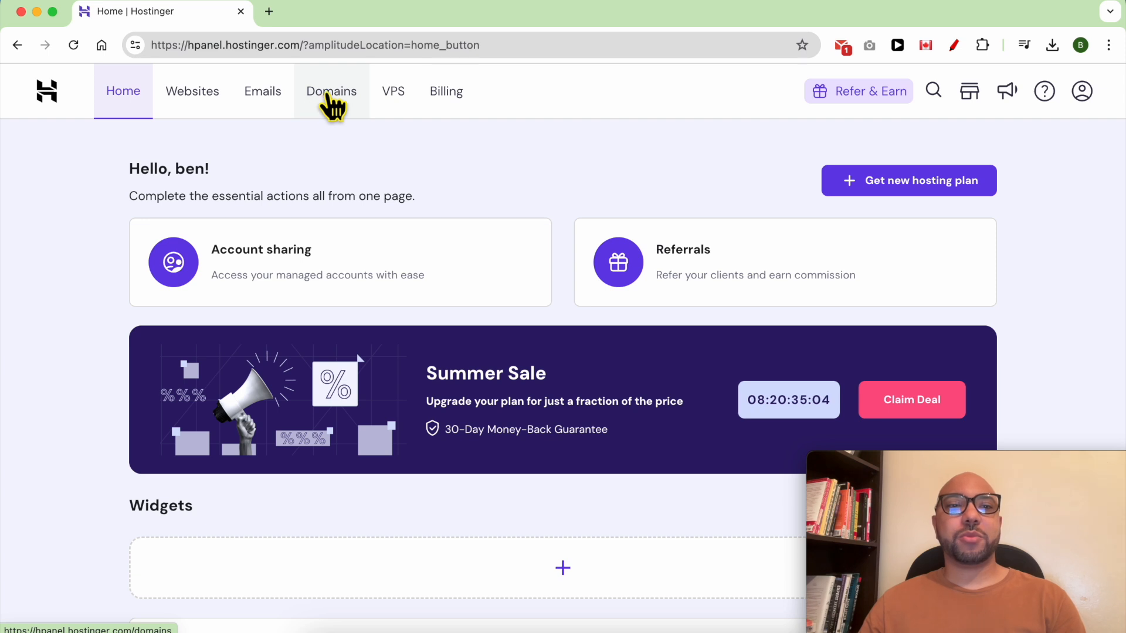
- Go from the Domains list to the benstestinghosting.com overview page
left_click(330, 91)
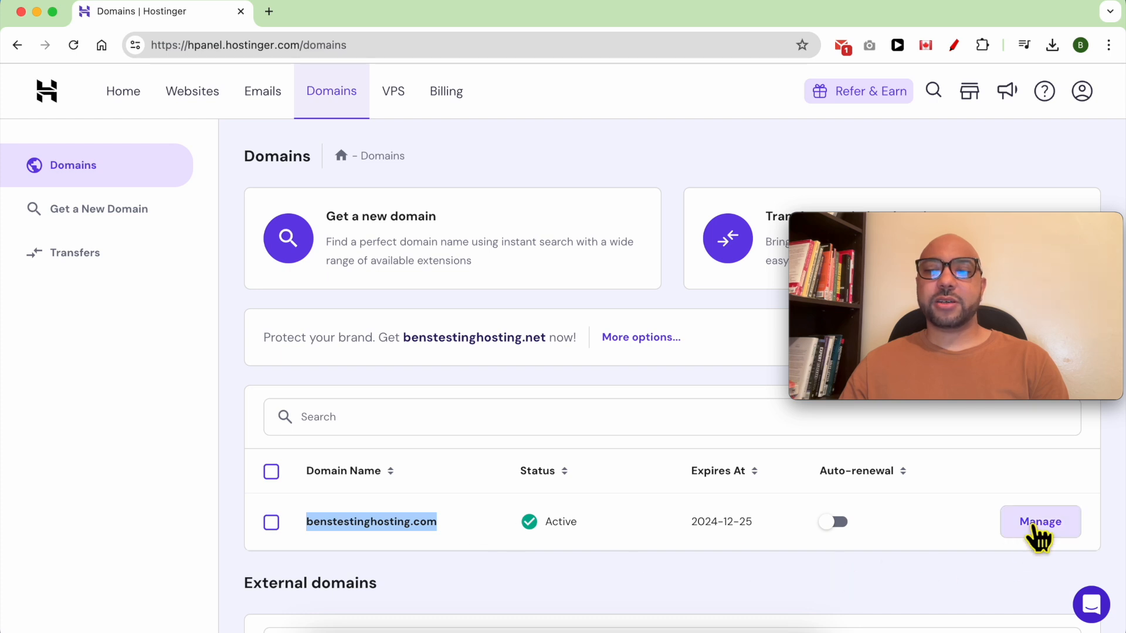
left_click(1039, 521)
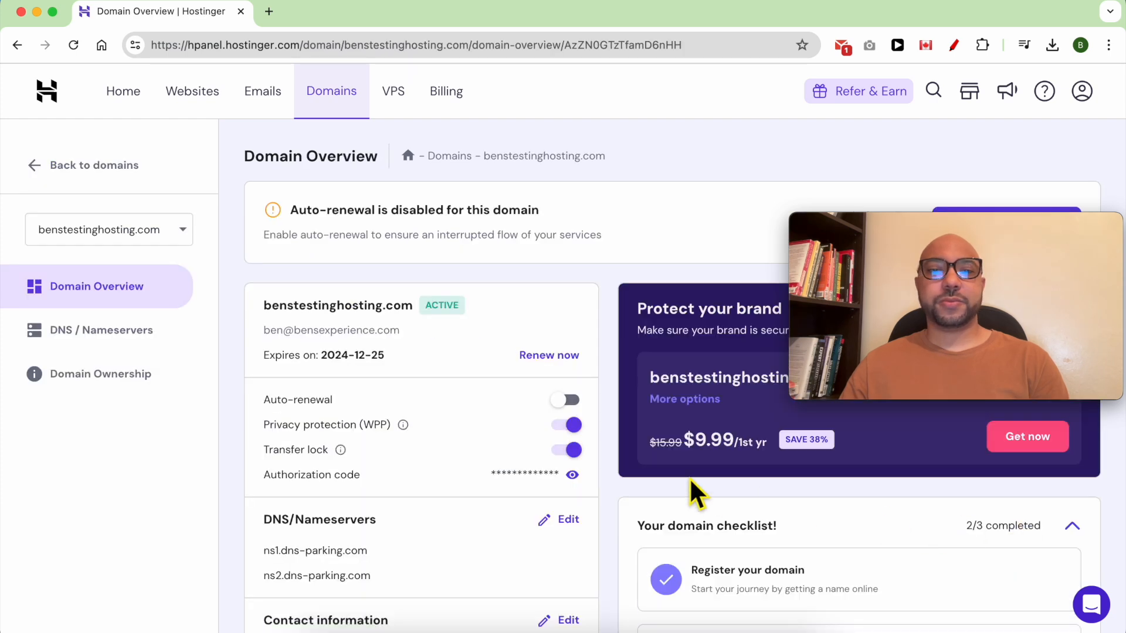
mouse_move(101, 330)
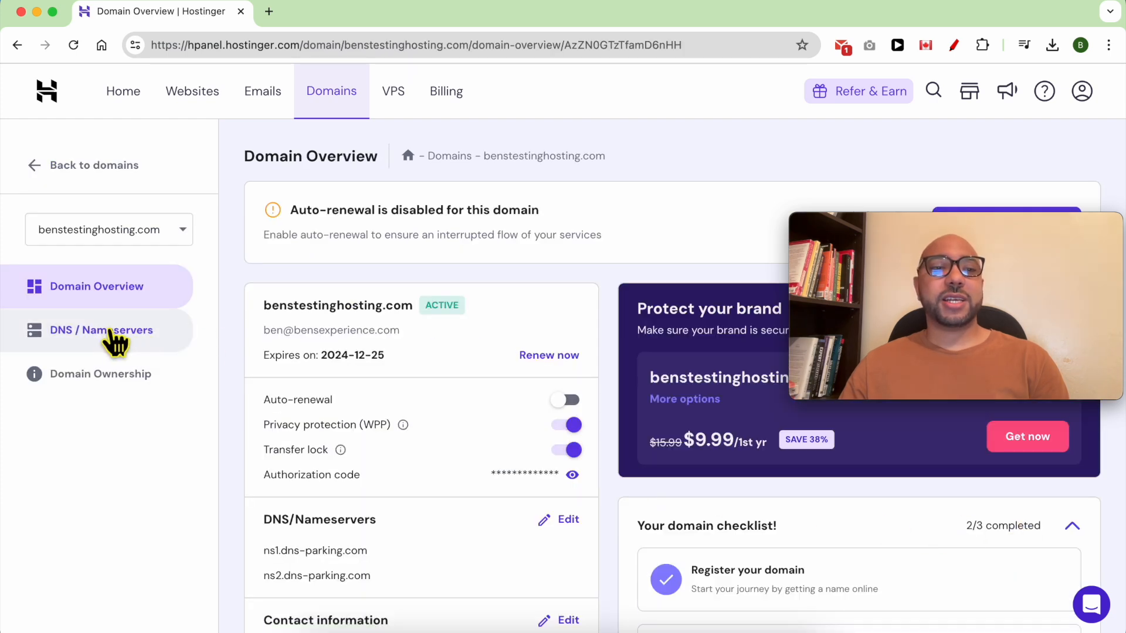
- On the DNS / Nameservers page, delete the A record pointing to 217.196.54.54
left_click(101, 329)
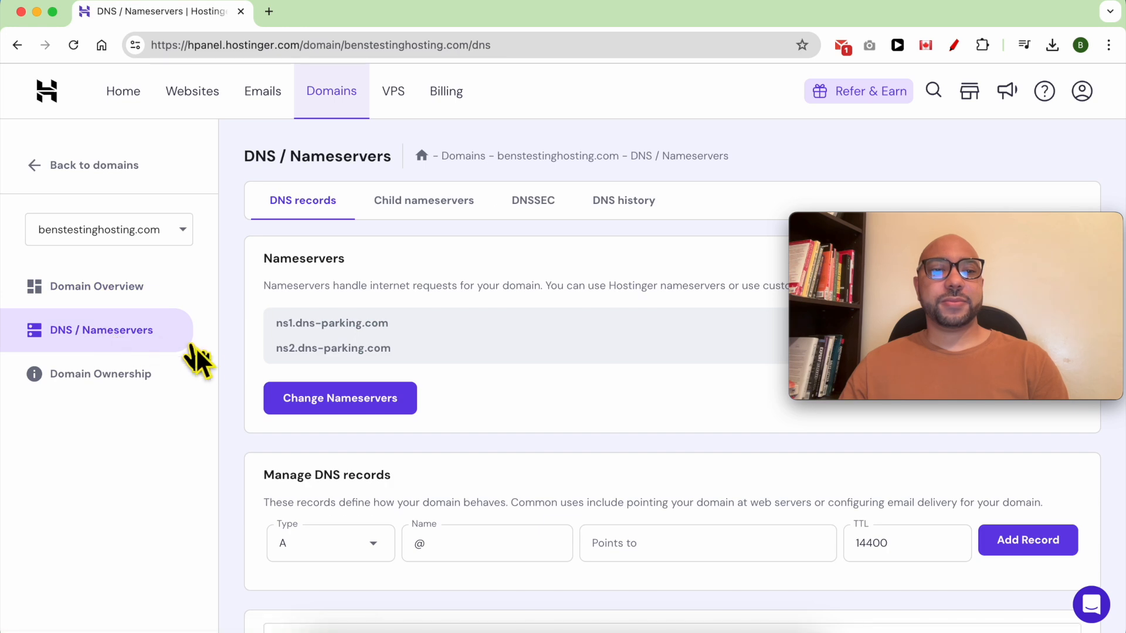
scroll("down", 3)
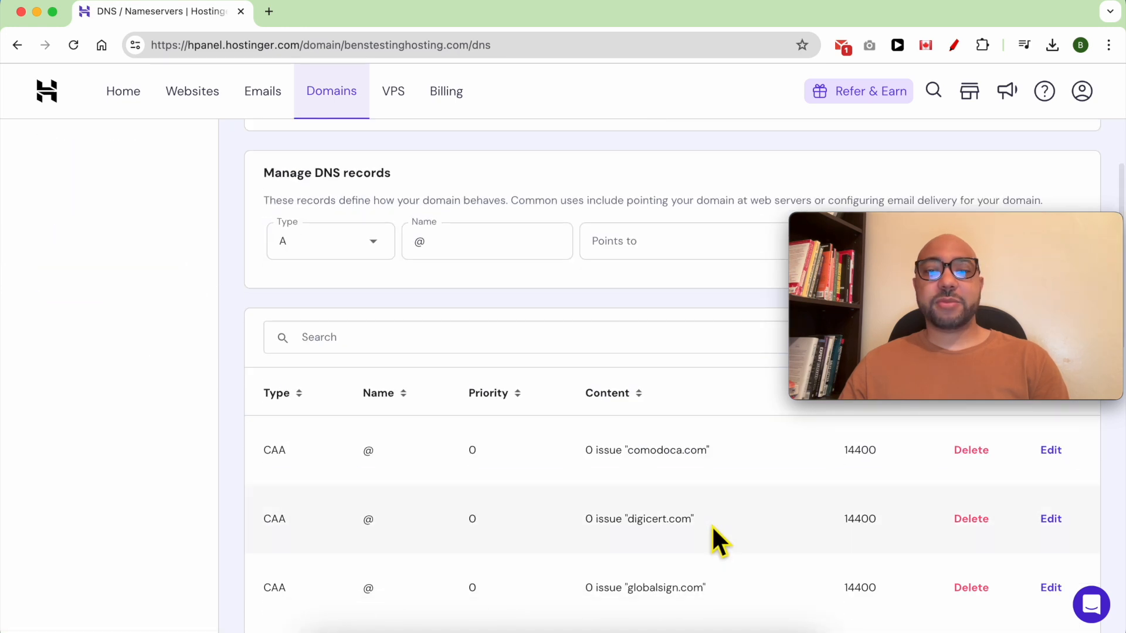
scroll("down", 3)
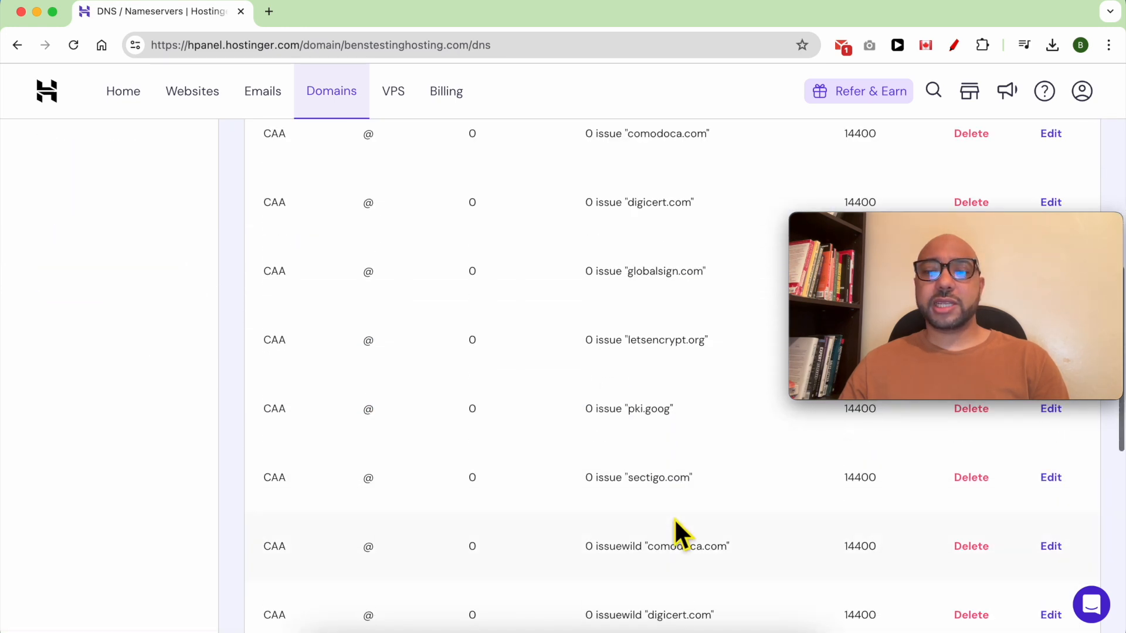
scroll("down", 3)
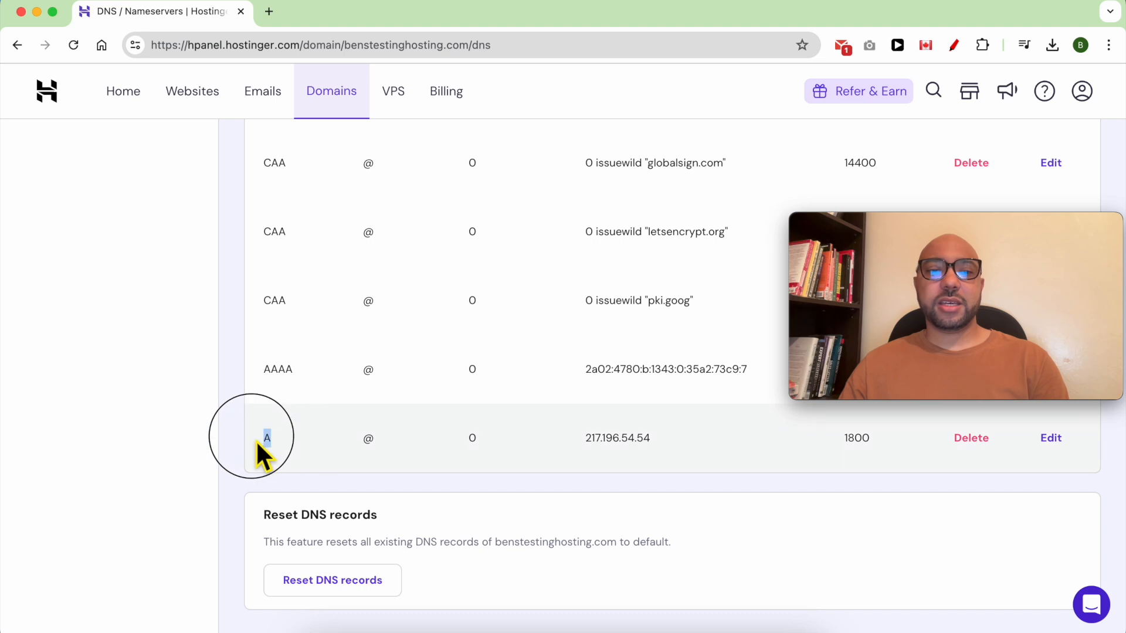
mouse_move(305, 452)
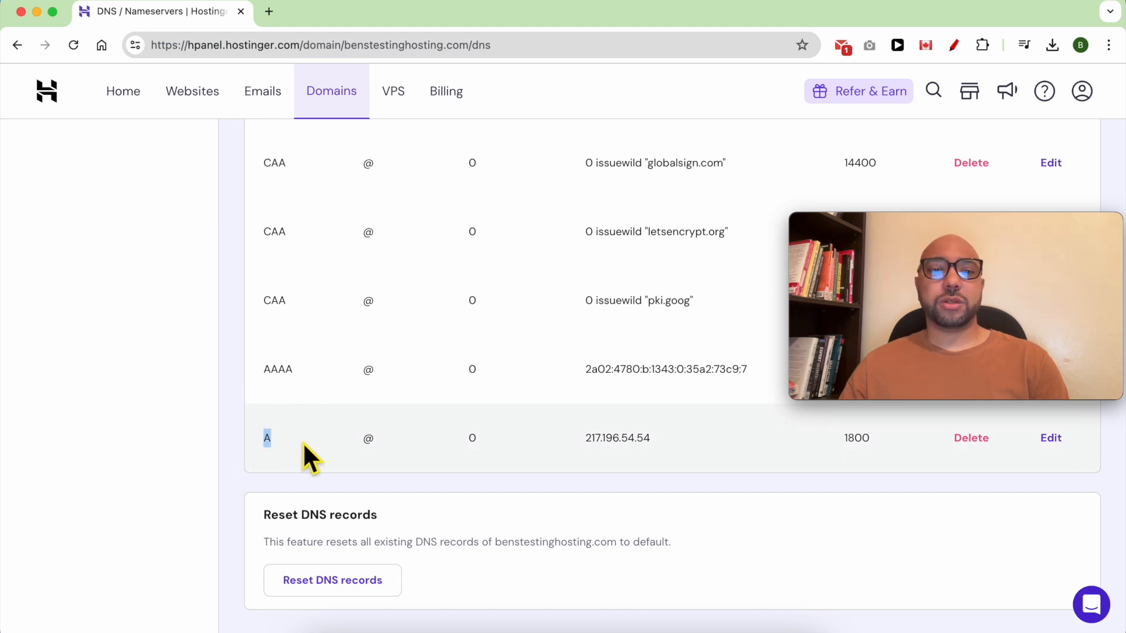
mouse_move(971, 438)
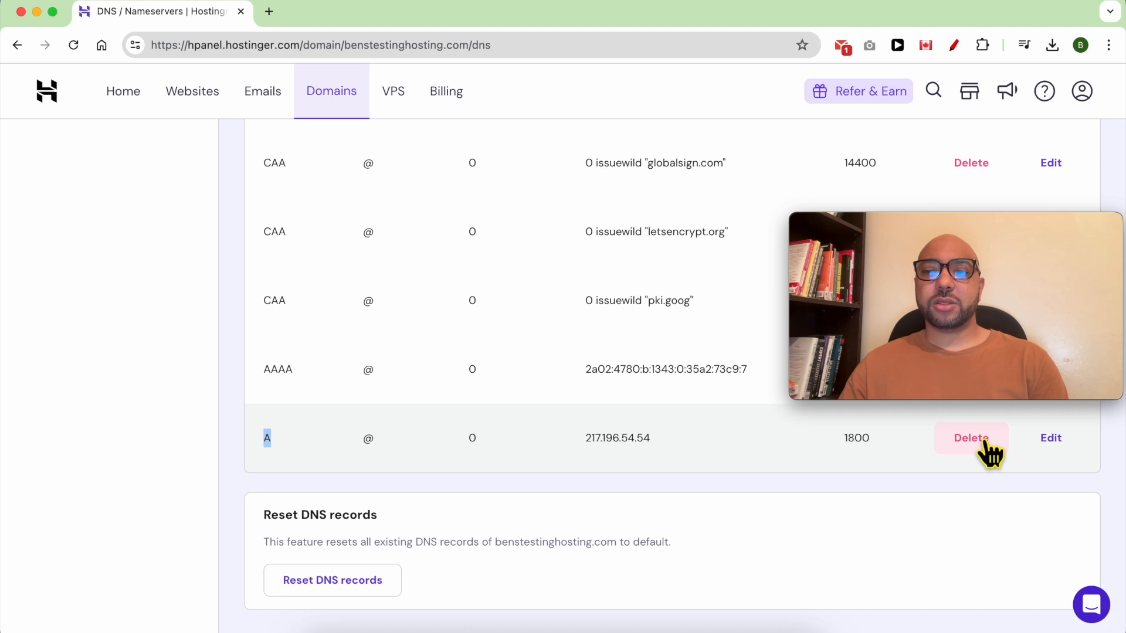
left_click(970, 438)
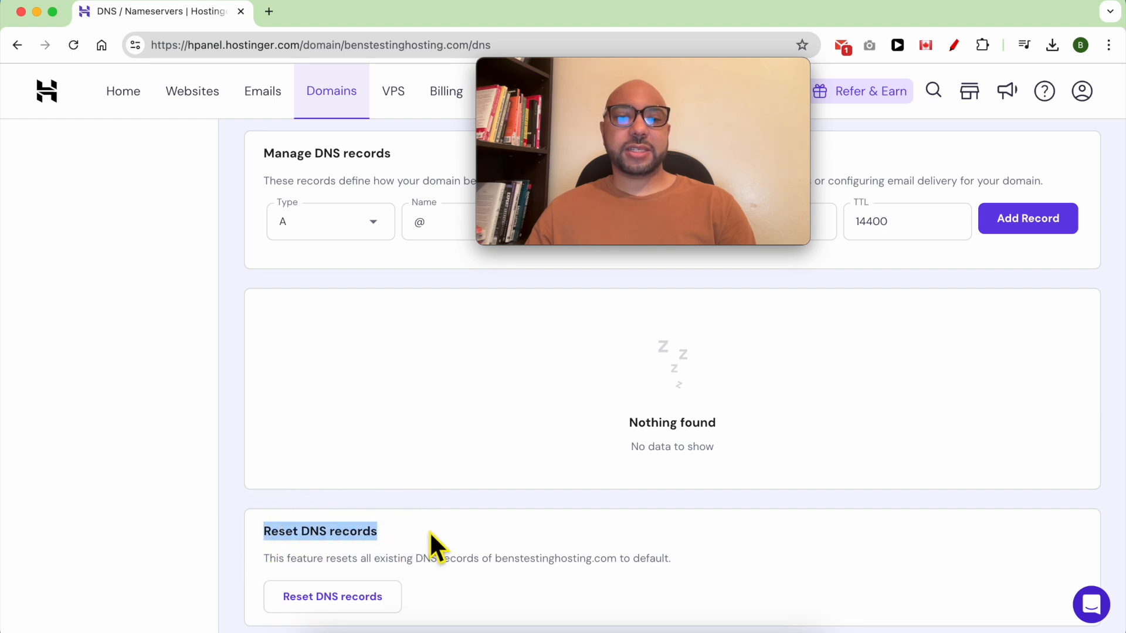
mouse_move(574, 514)
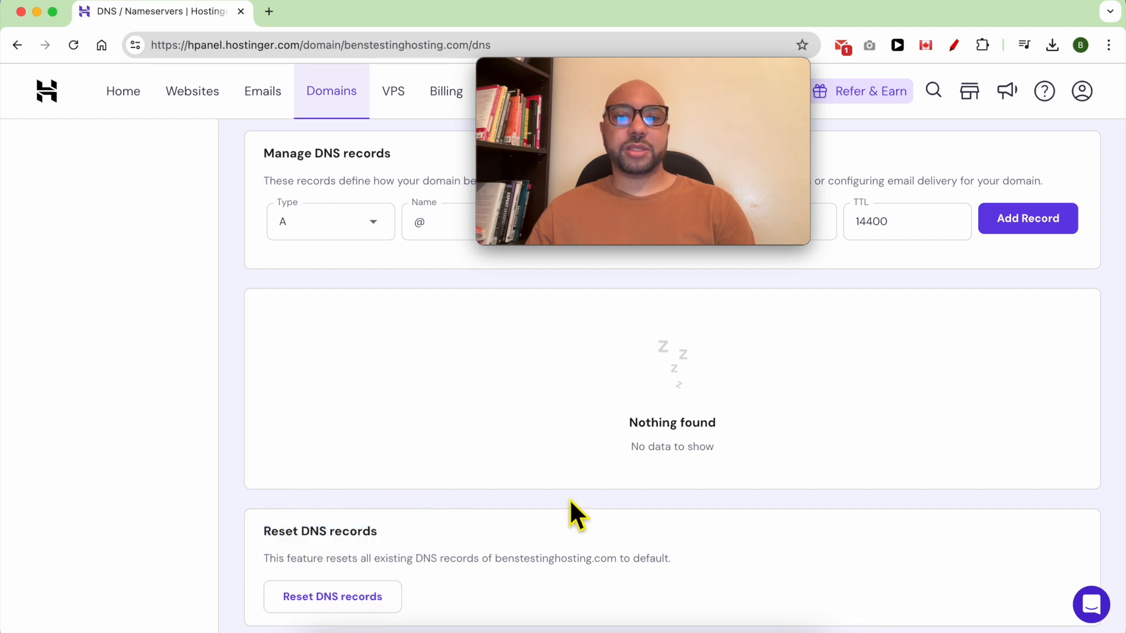
scroll("up", 3)
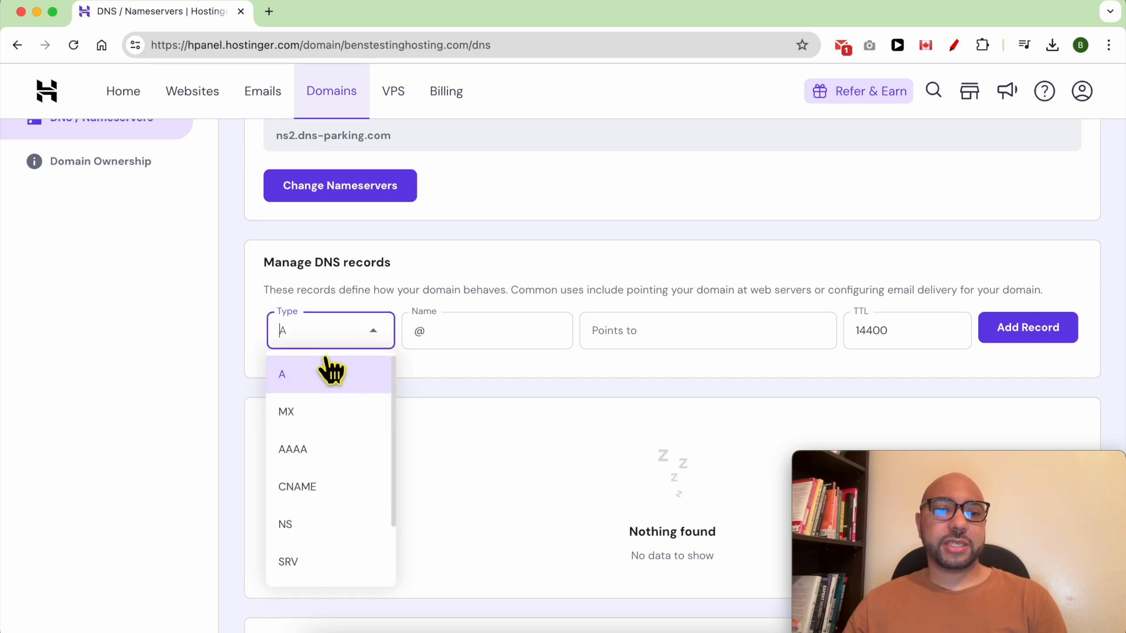
mouse_move(328, 498)
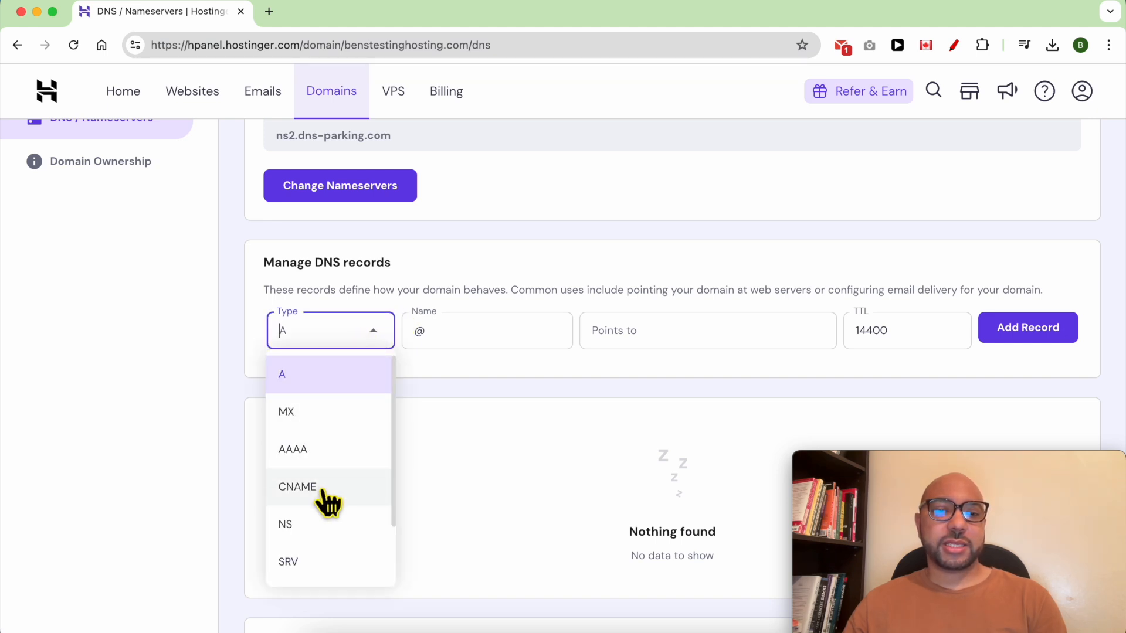
- Add a CNAME record 'shop' pointing to connect.hostinger.com, then go to Websites
left_click(298, 486)
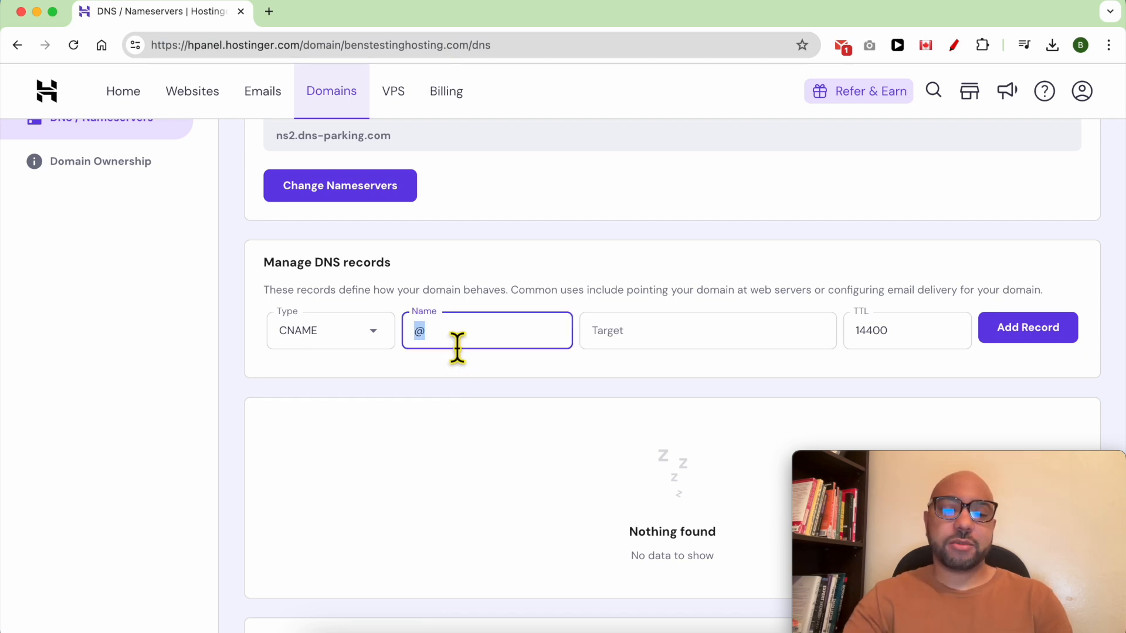
type("sh")
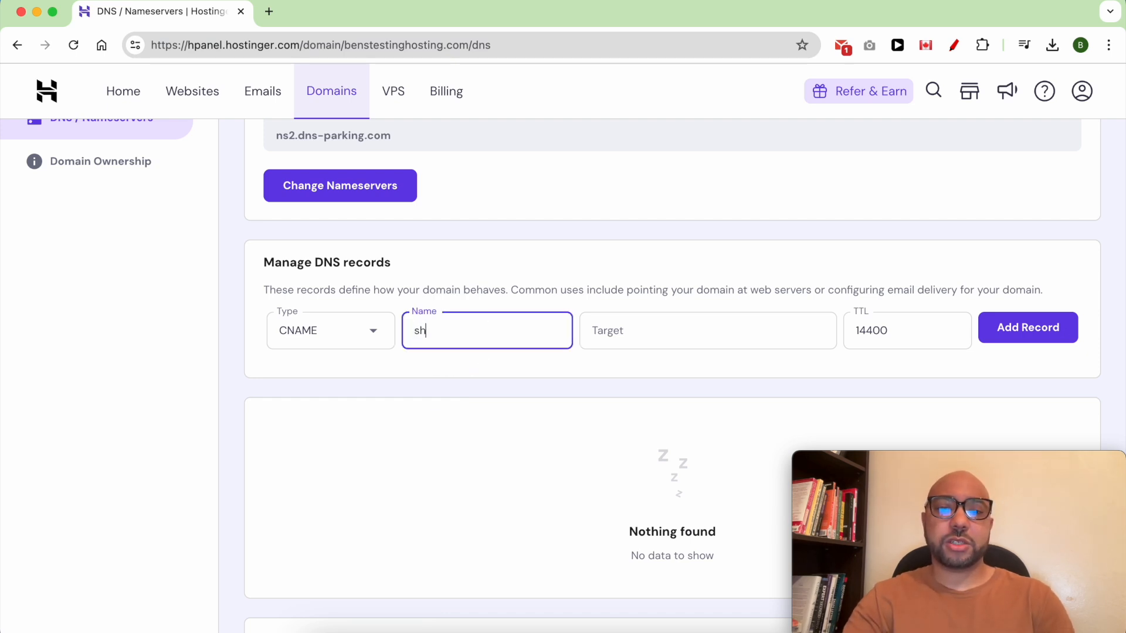
left_click(707, 330)
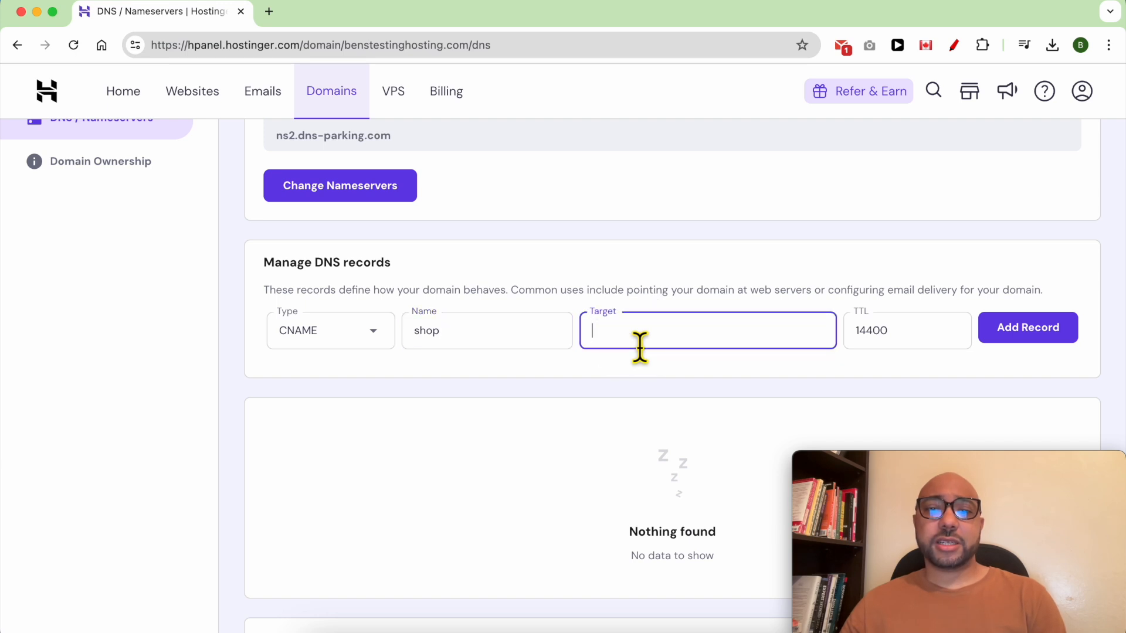
type("connect.hostinger.com")
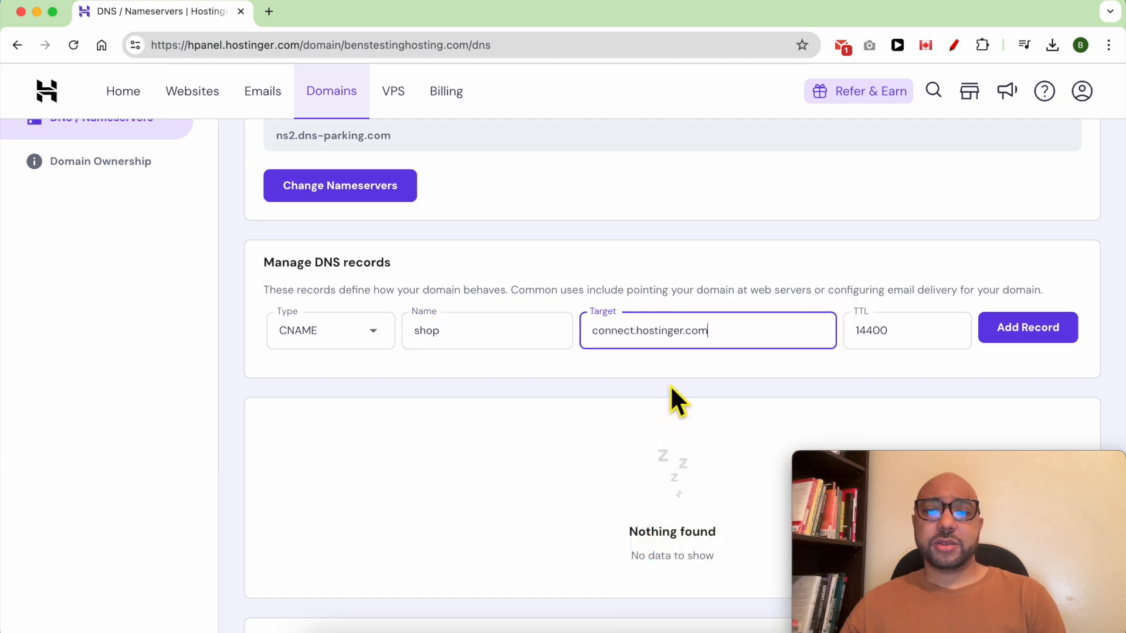
mouse_move(678, 373)
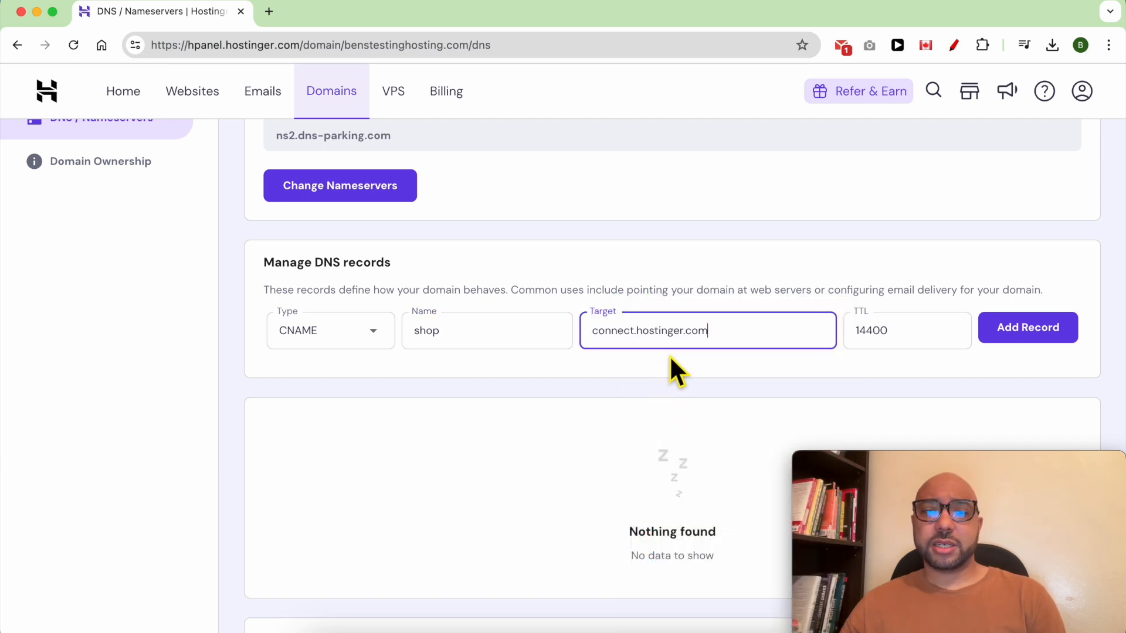
mouse_move(908, 348)
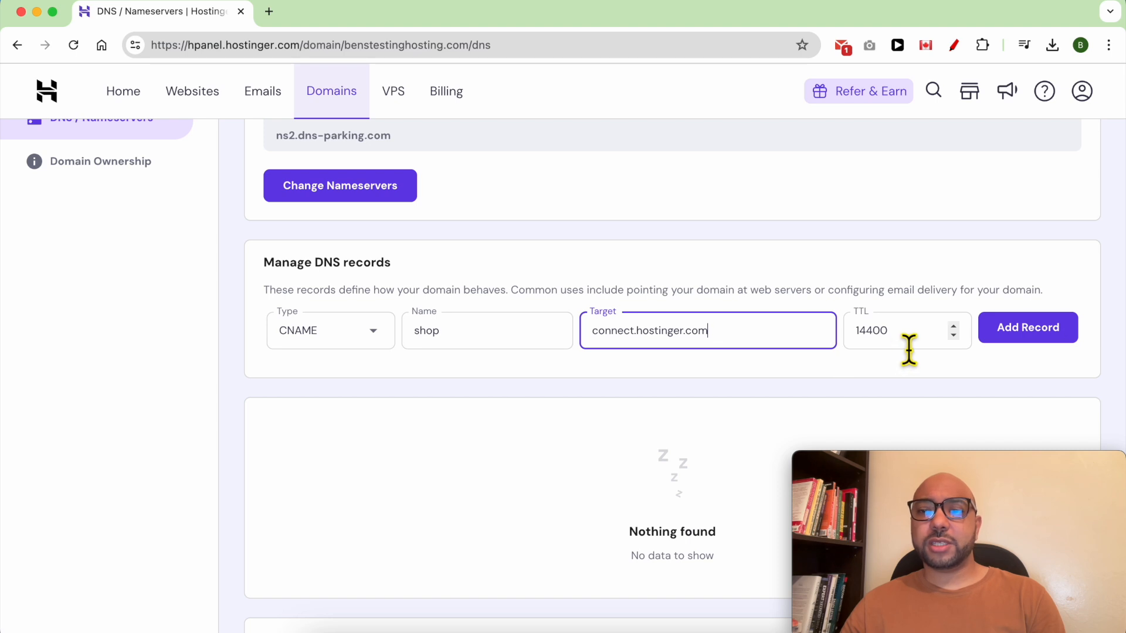
left_click(905, 330)
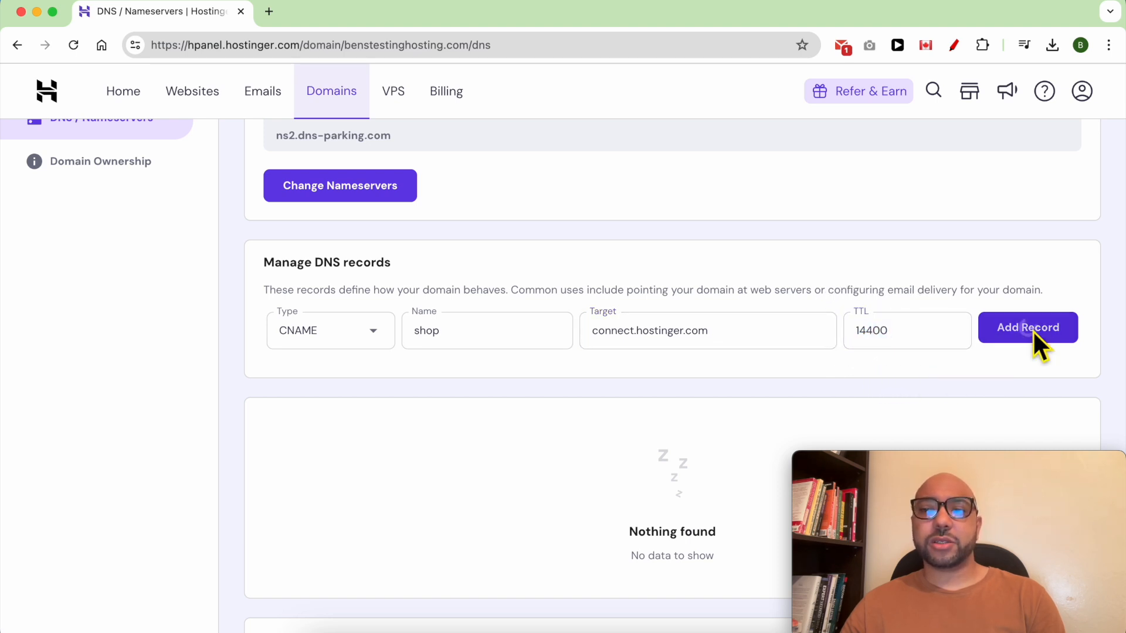
left_click(1027, 327)
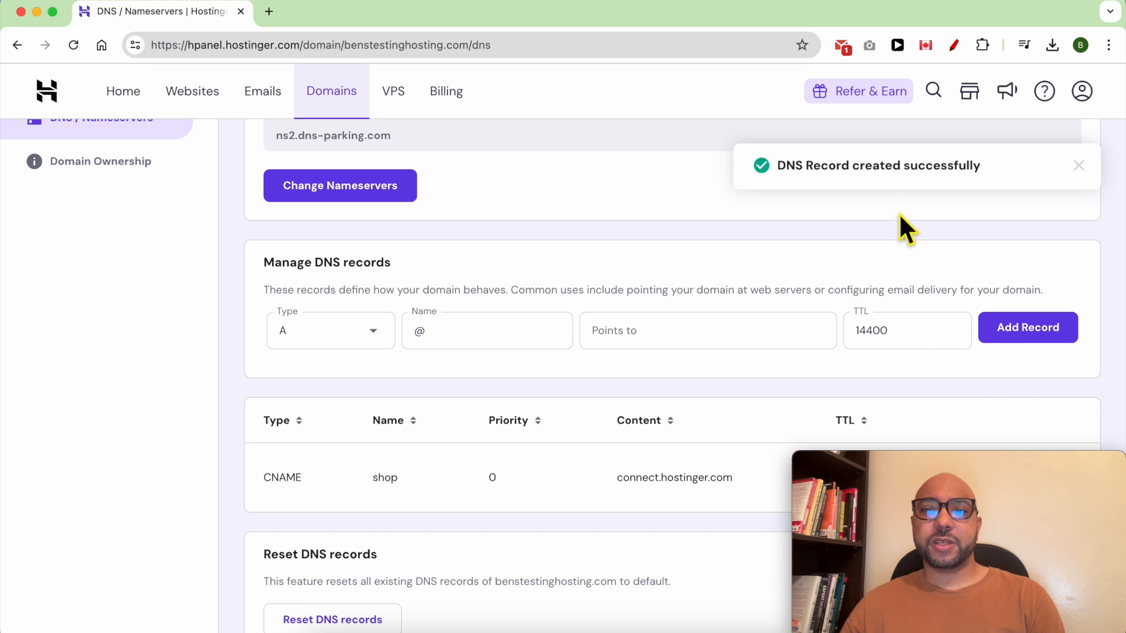
mouse_move(860, 179)
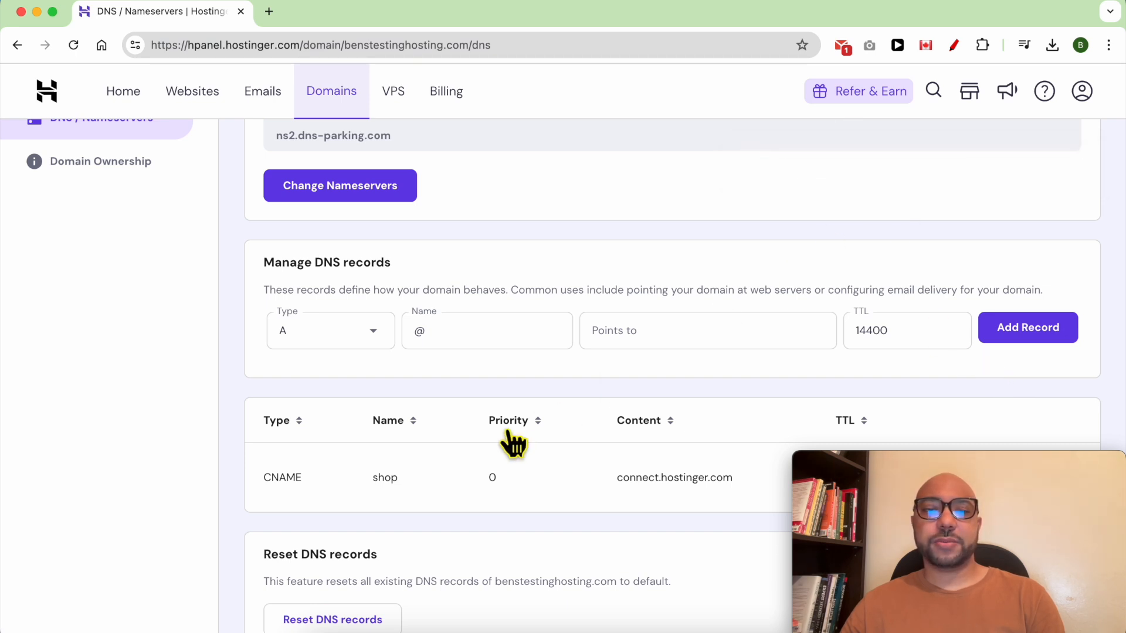
mouse_move(557, 303)
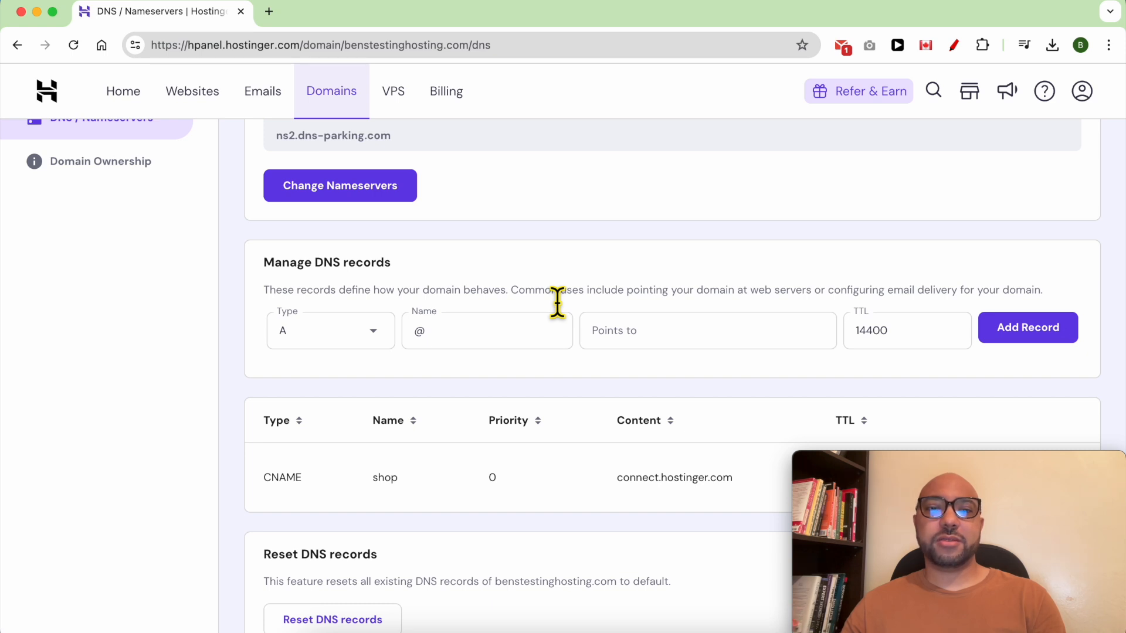
left_click(192, 91)
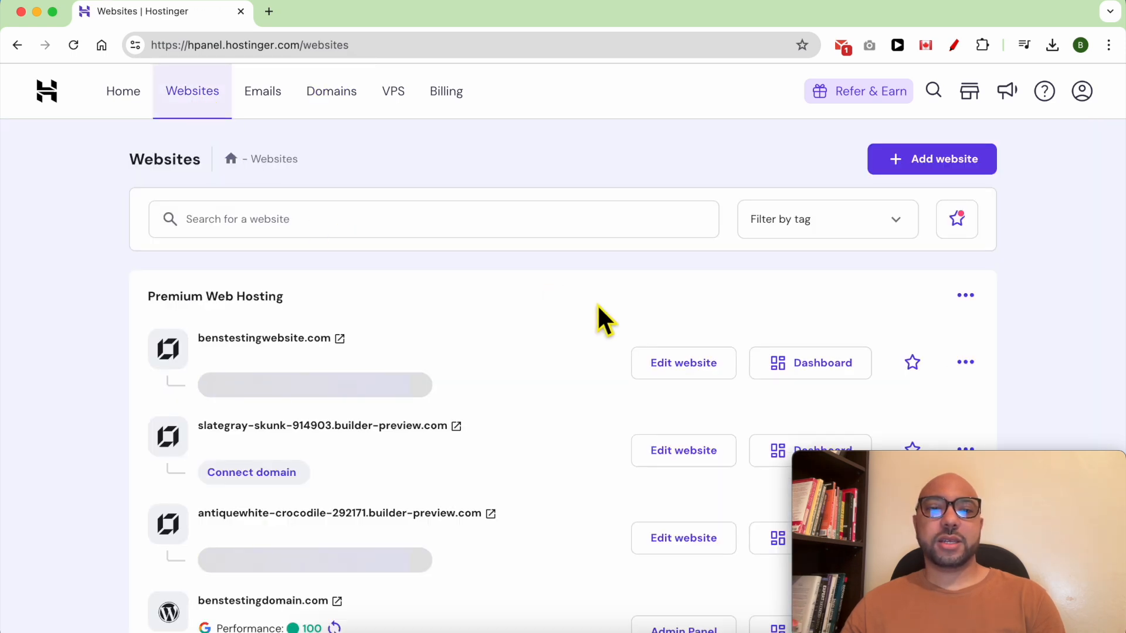
- Open the slategray-skunk-914903.builder-preview.com site in the Website Builder editor
scroll("down", 3)
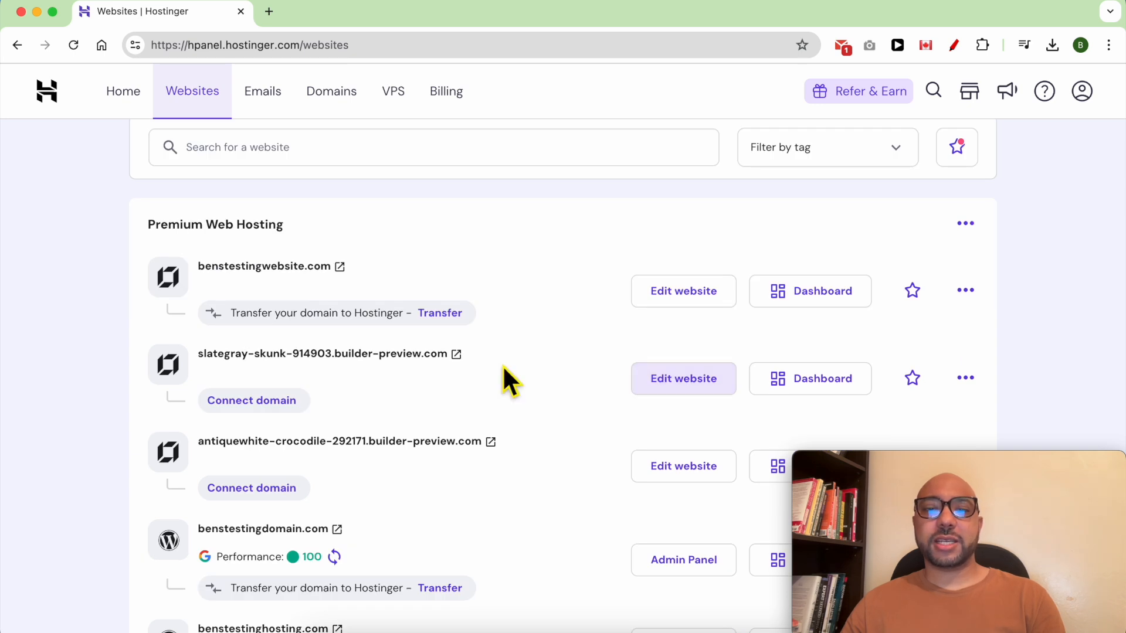
left_click(683, 378)
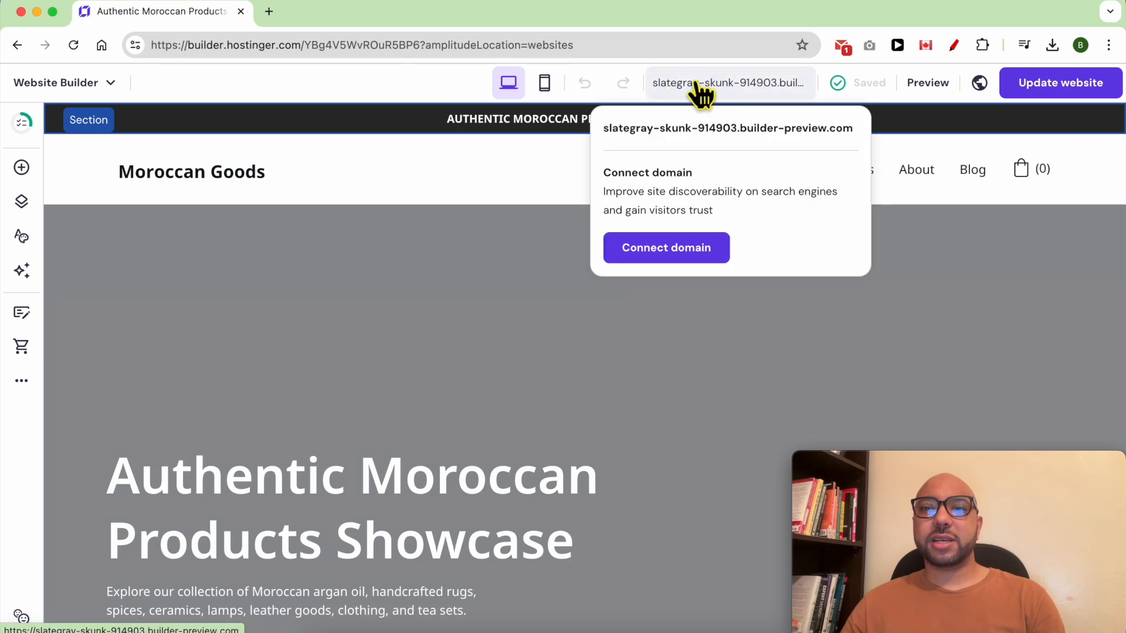
mouse_move(738, 108)
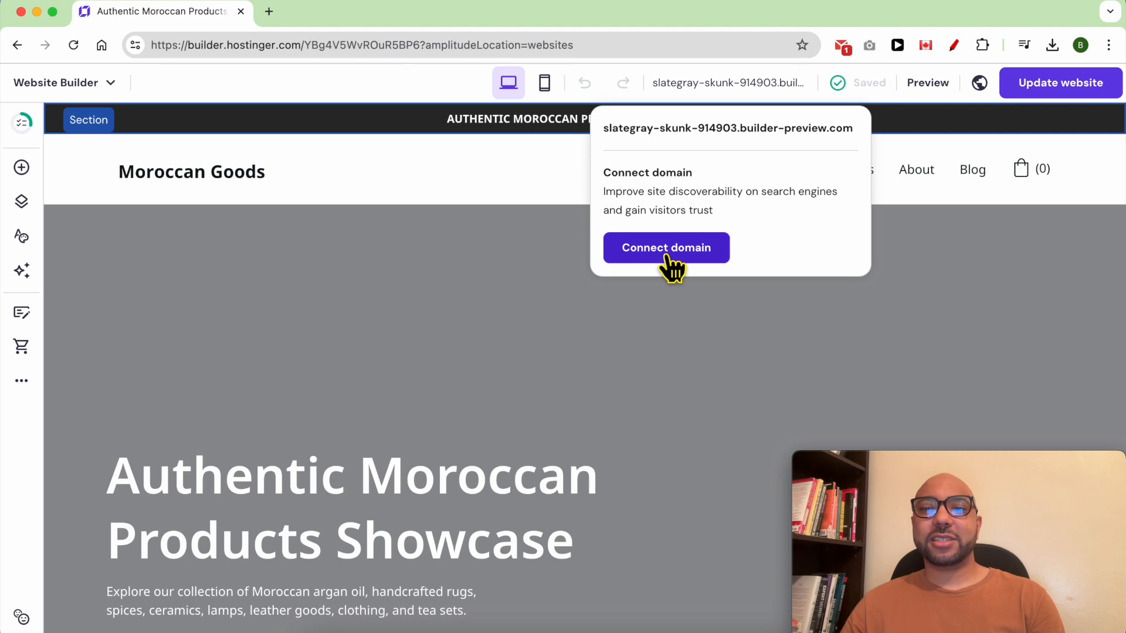
- Connect the domain shop.benstestinghosting.com to the site and confirm its ownership
left_click(665, 246)
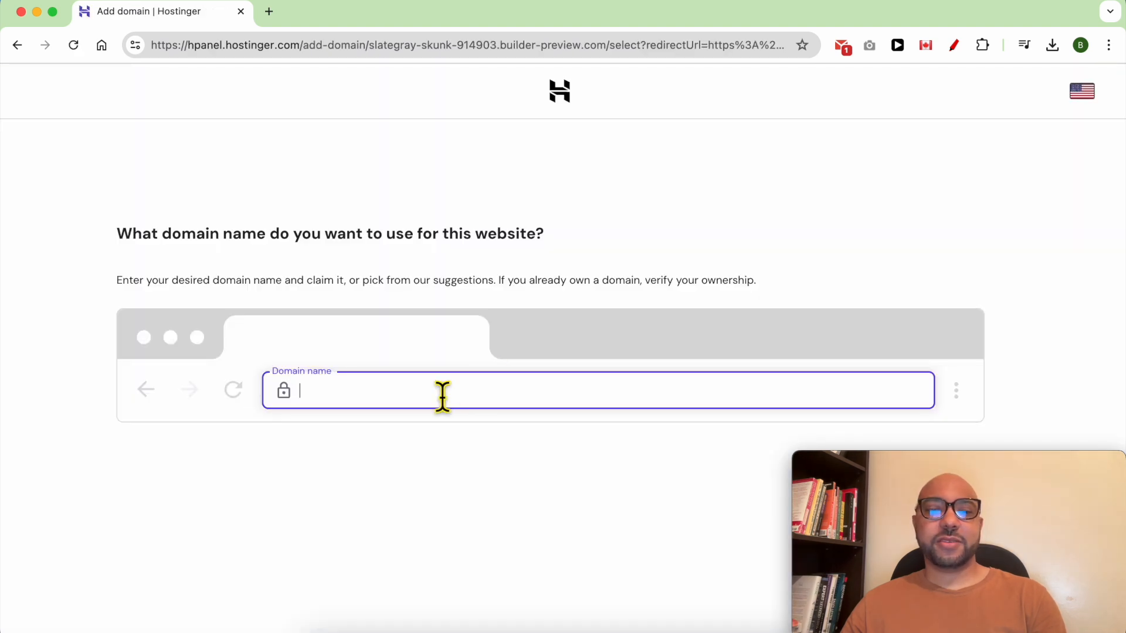
type("shop")
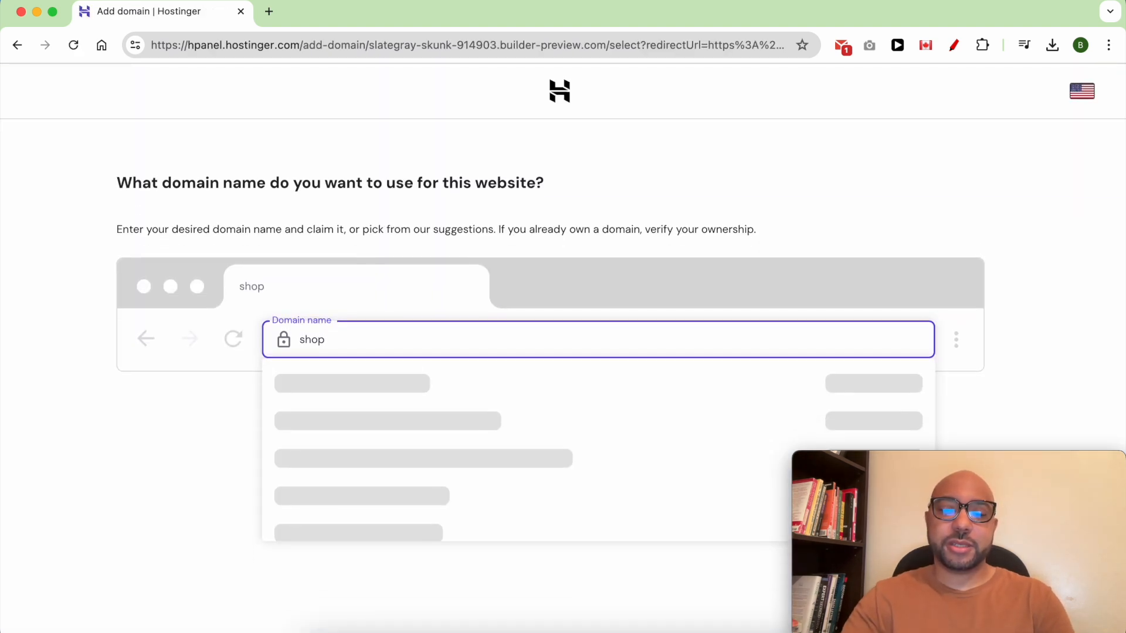
type(".")
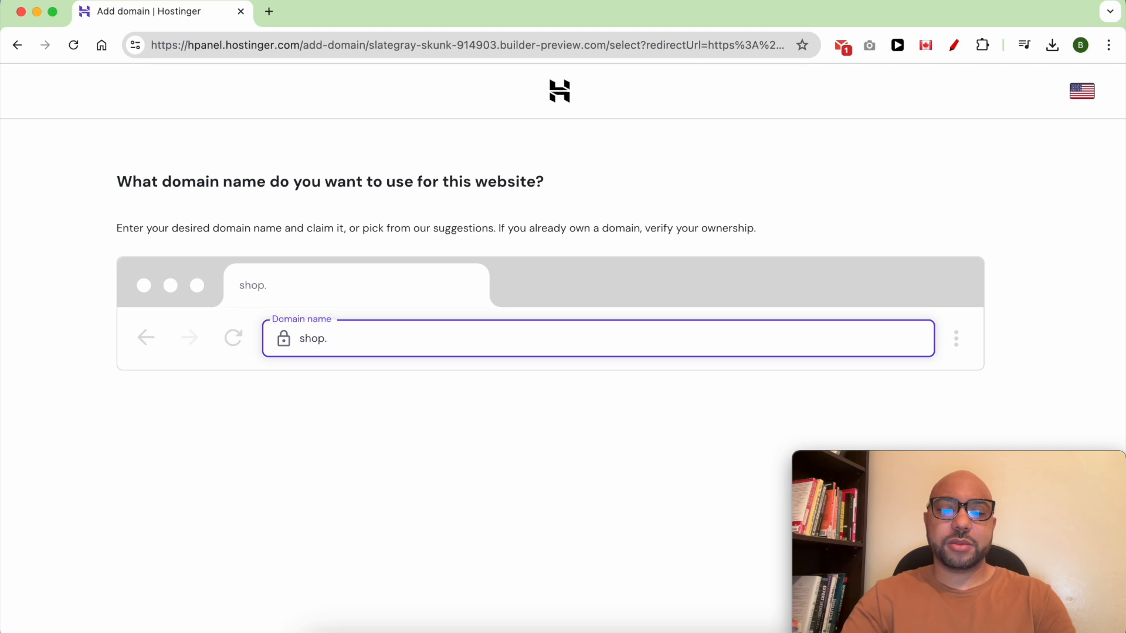
type("benstesting")
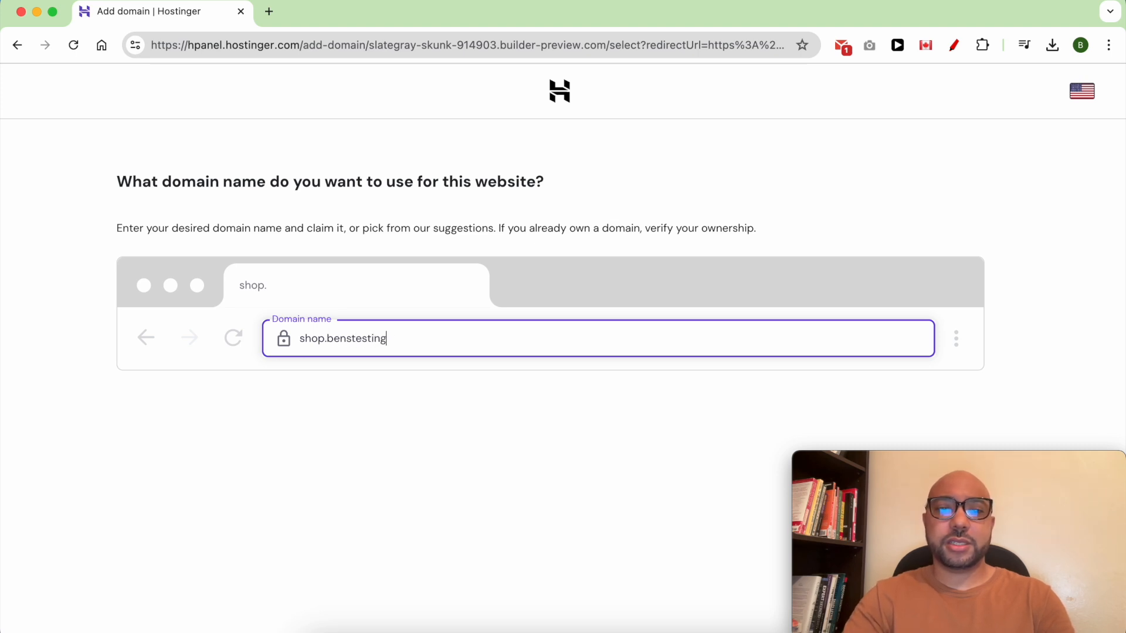
type("hosting.com")
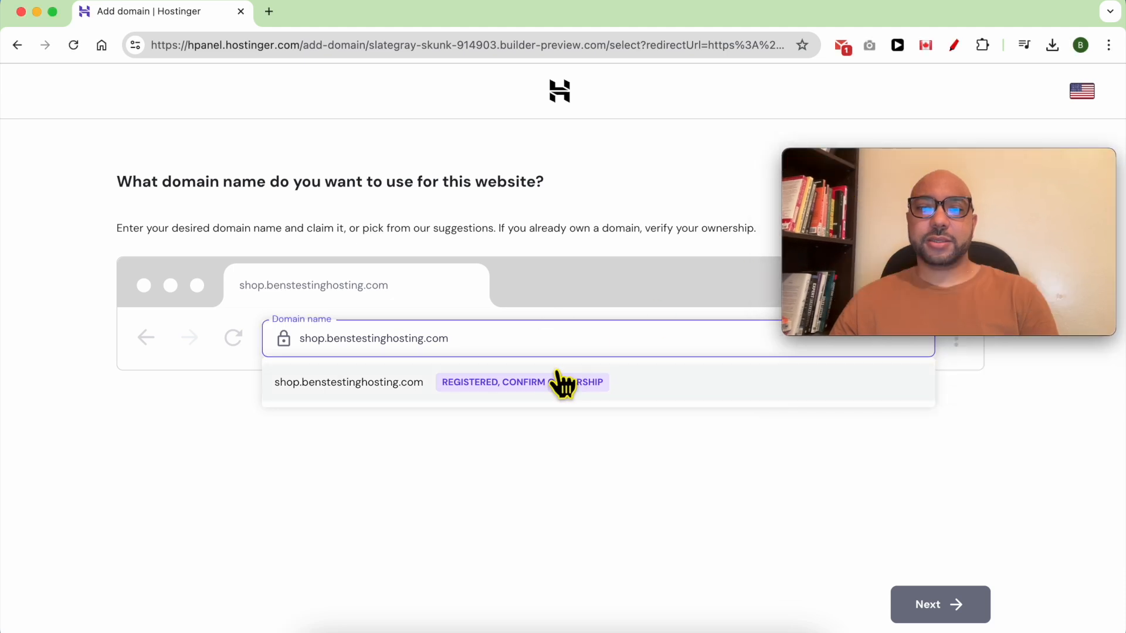
left_click(522, 382)
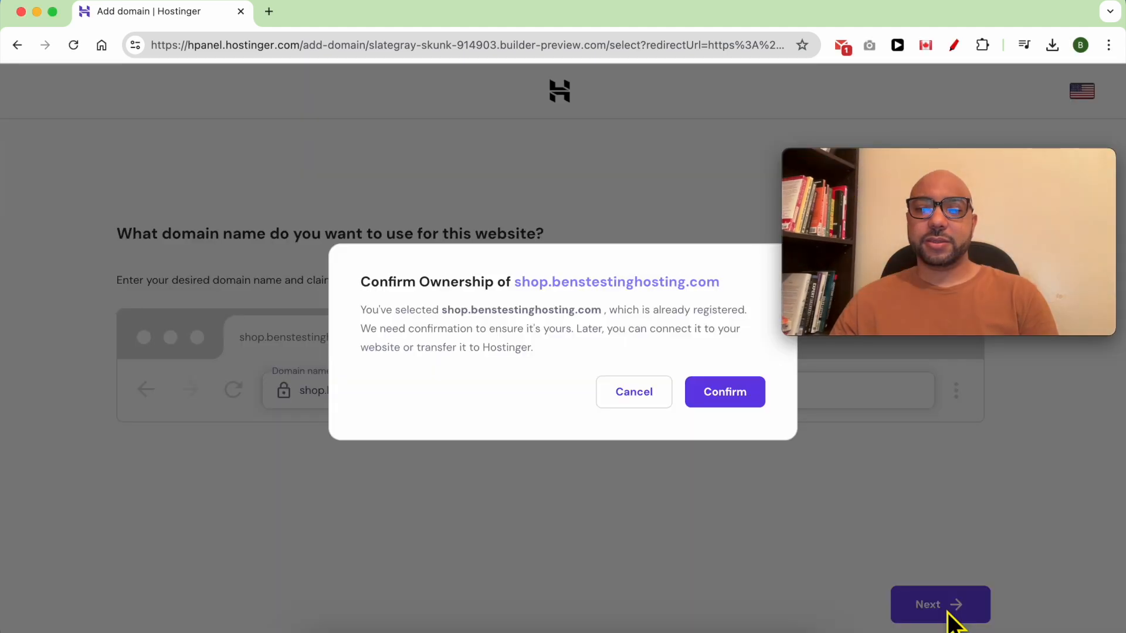
mouse_move(725, 393)
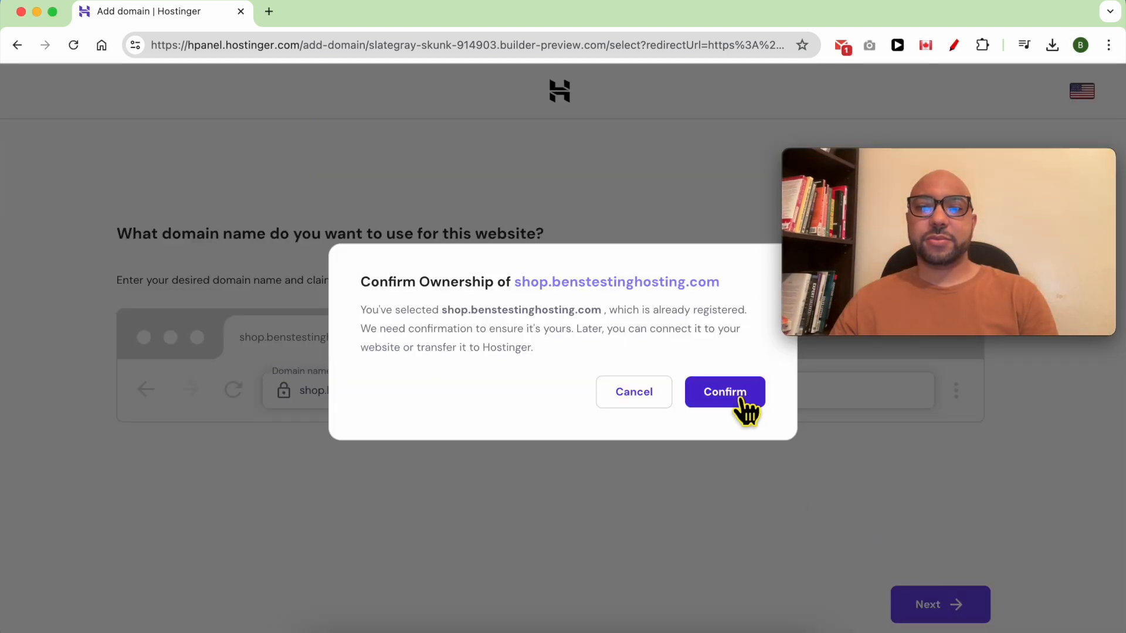
left_click(724, 391)
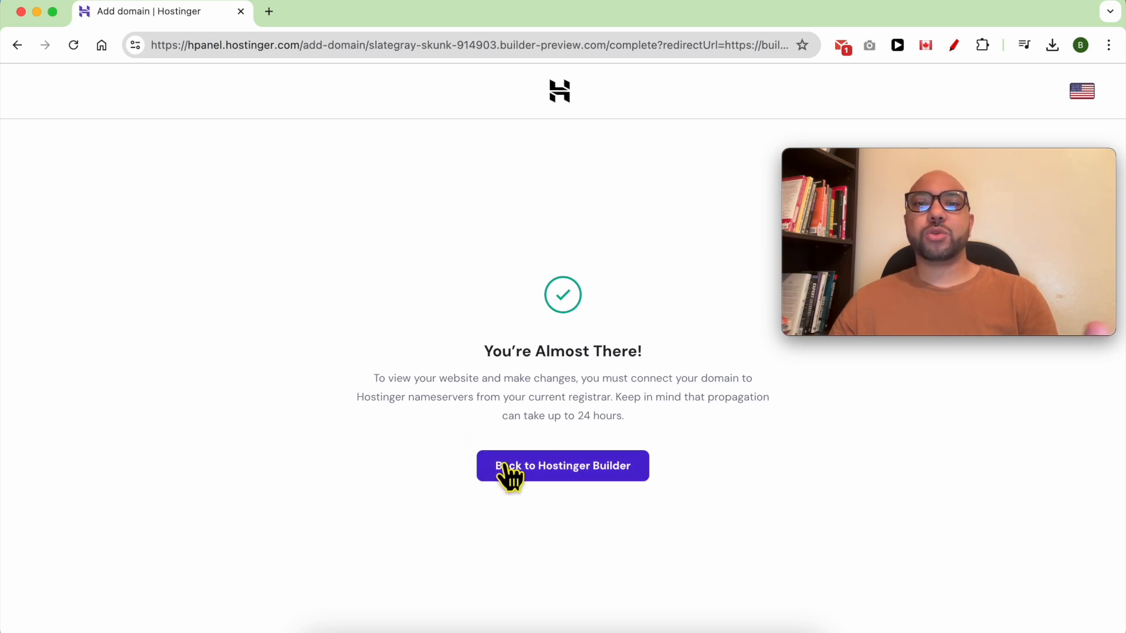
- Return to Hostinger Builder and open the live site at shop.benstestinghosting.com
left_click(562, 465)
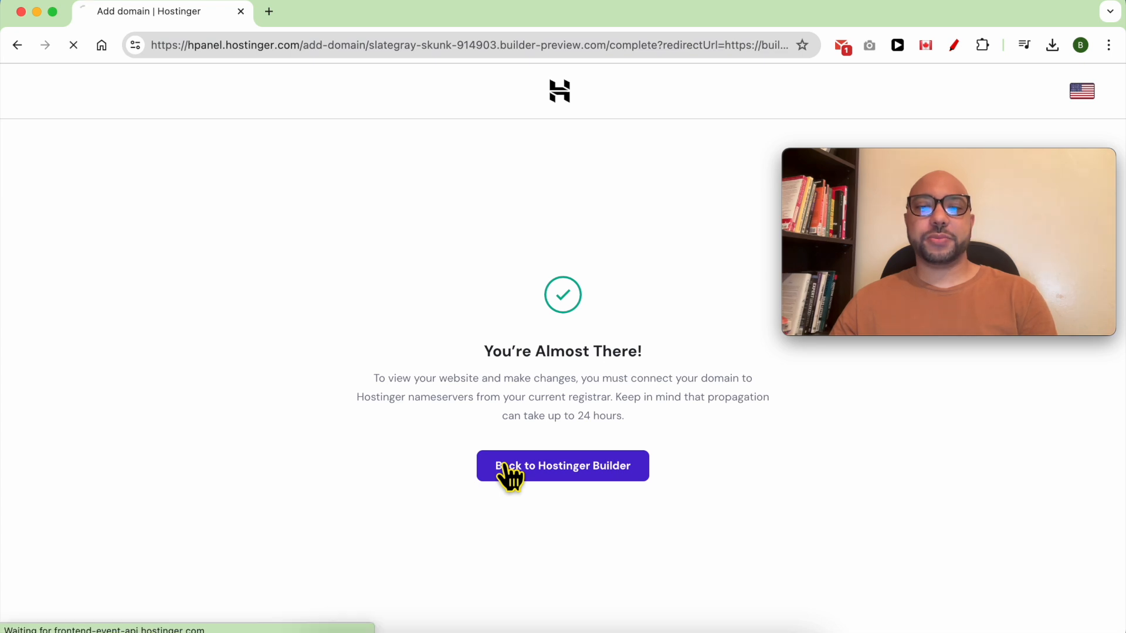
left_click(562, 465)
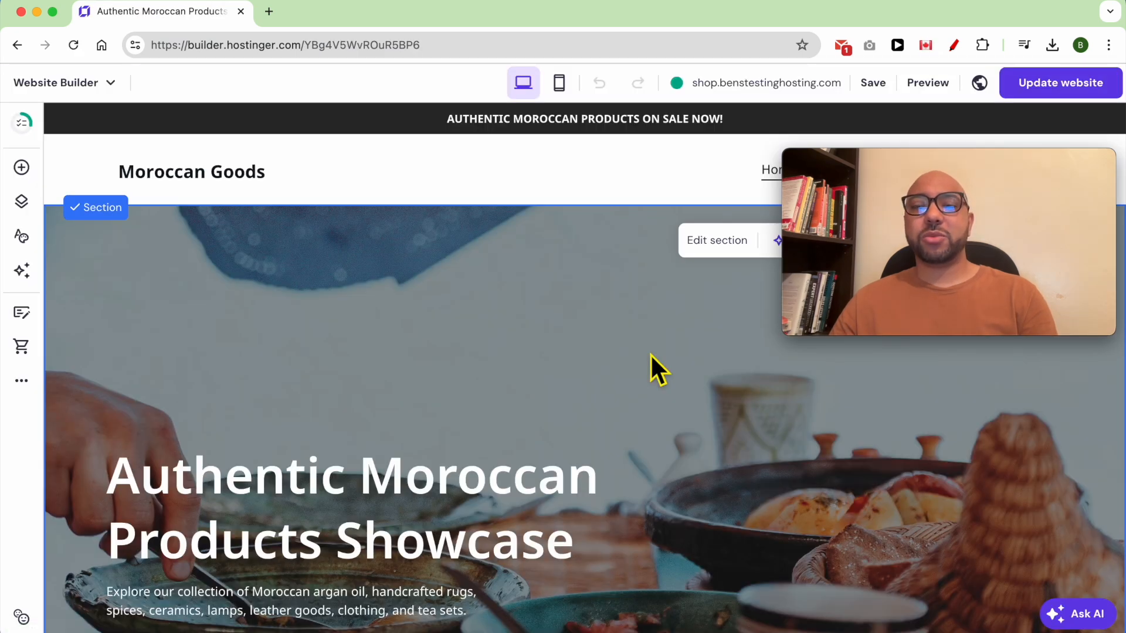
left_click(764, 82)
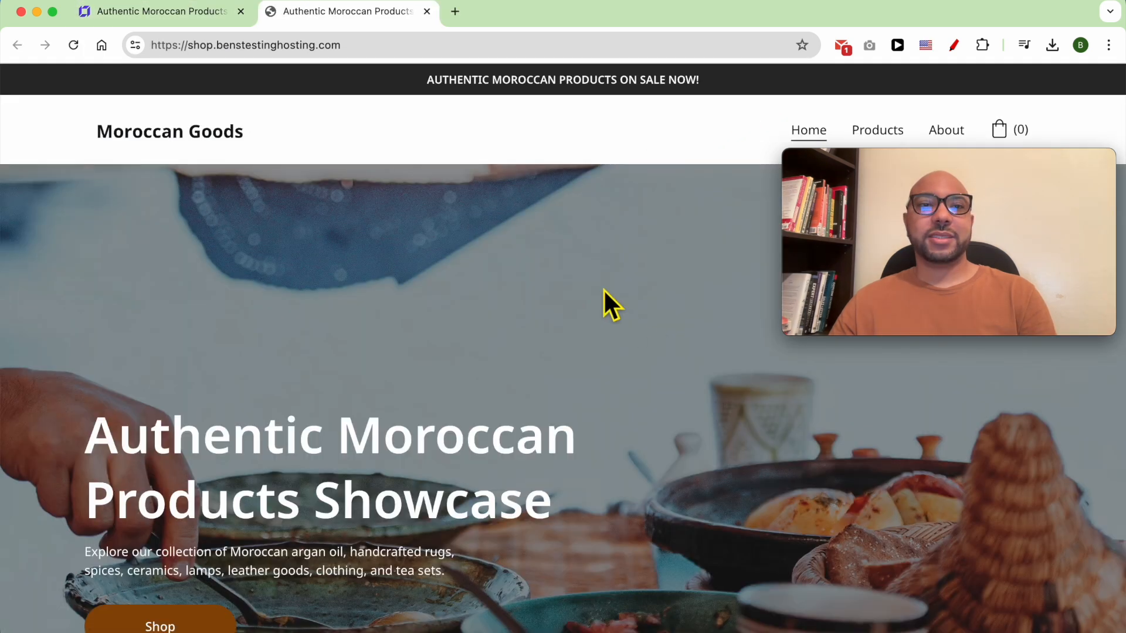
- Show the live storefront's full shop.benstestinghosting.com address in Chrome's address bar
left_click(244, 45)
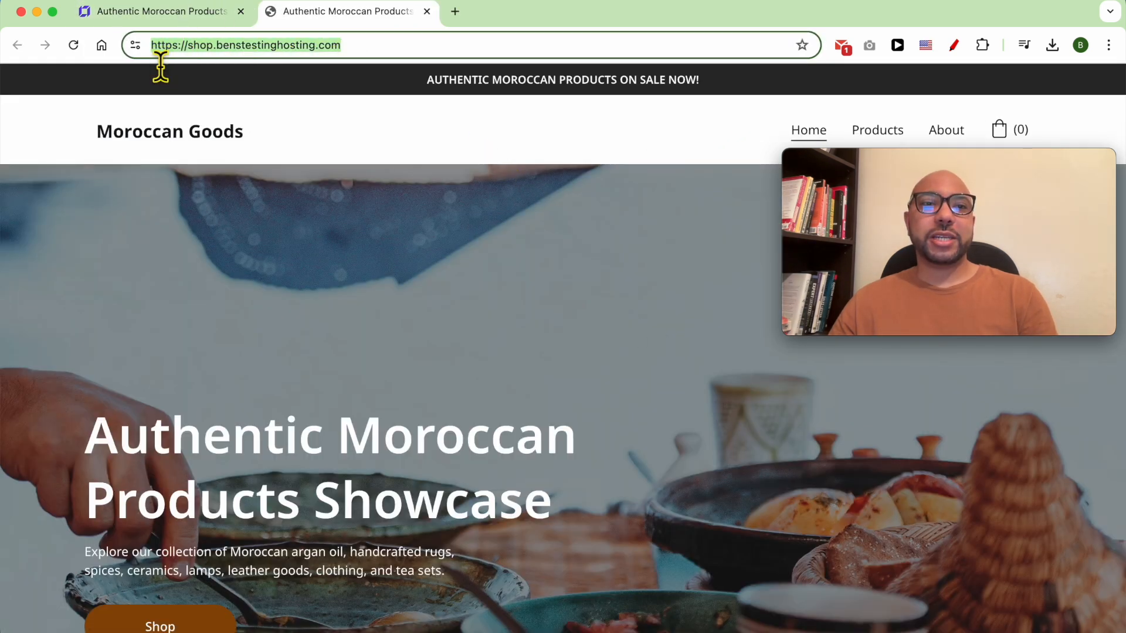
mouse_move(246, 289)
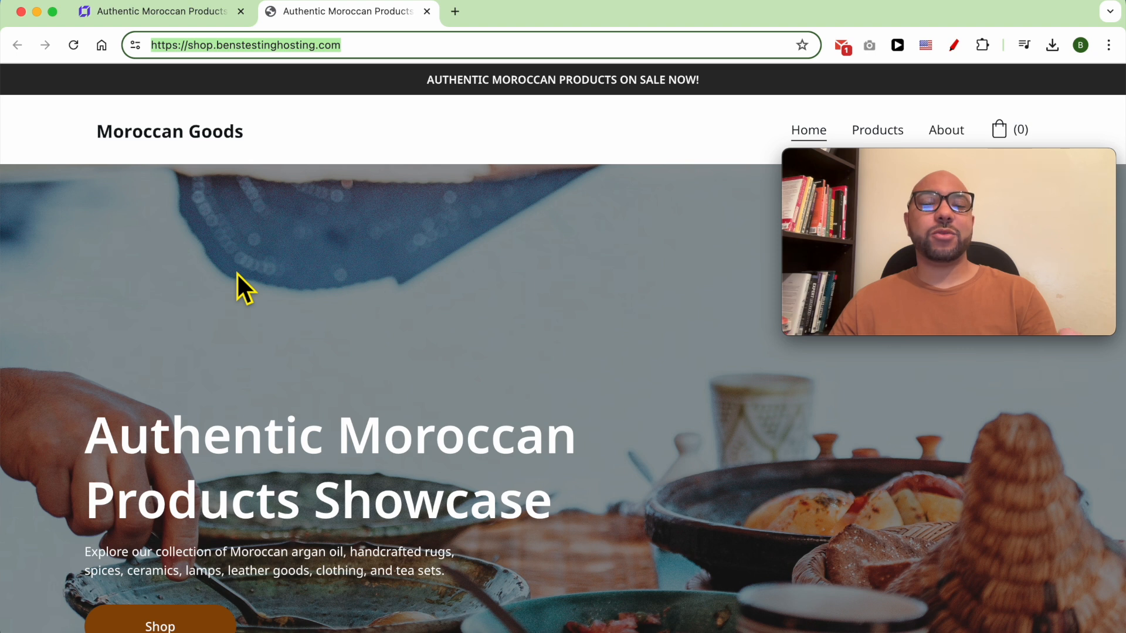
mouse_move(227, 246)
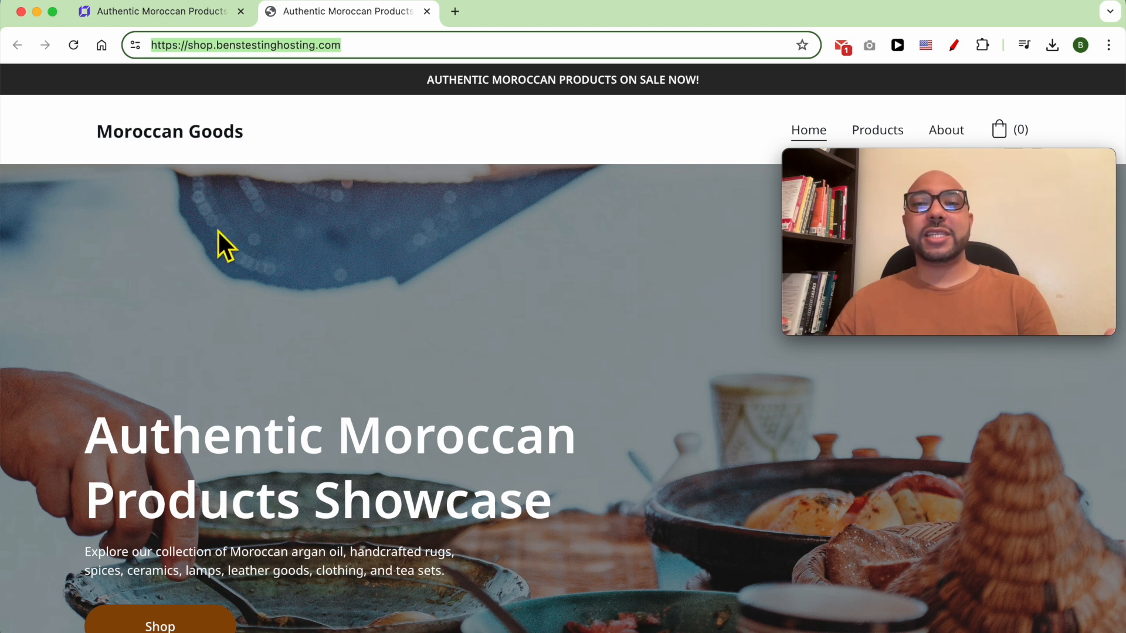